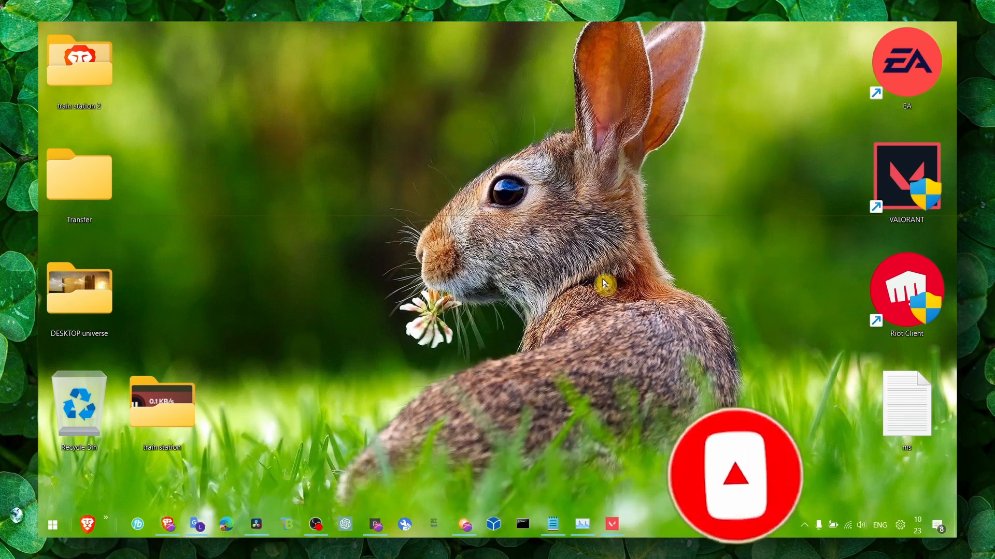
# Search Start for 'cmd' and run Command Prompt as administrator
pyautogui.click(735, 474)
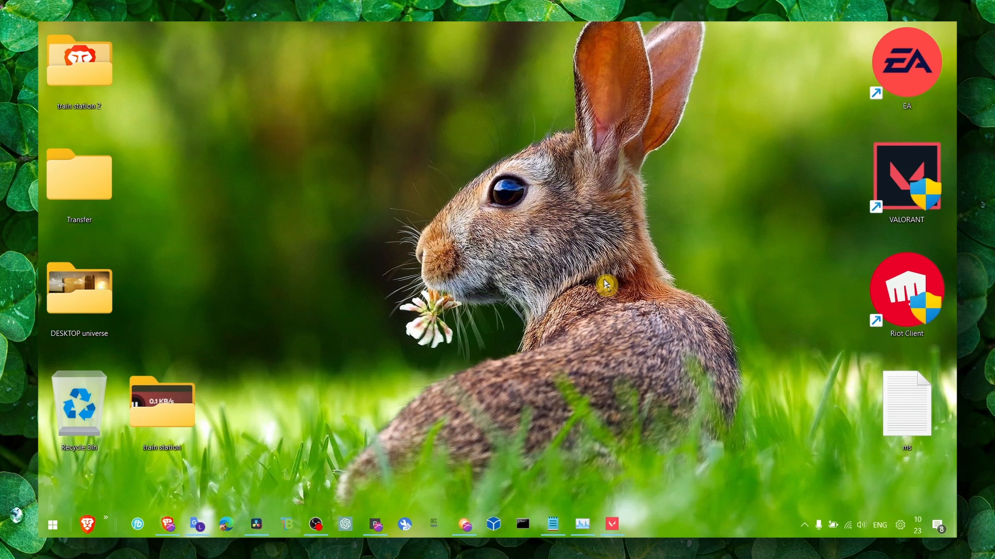
pyautogui.write('cmd')
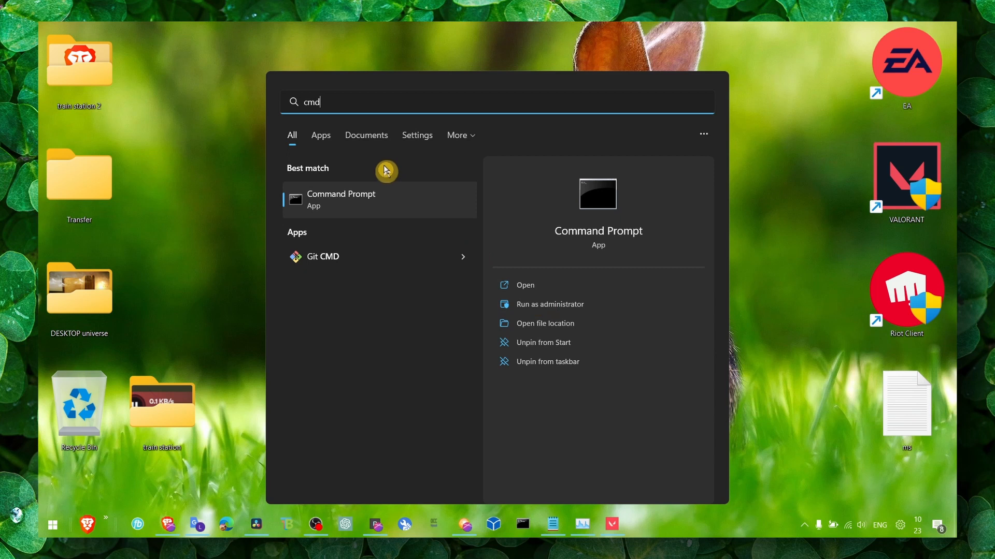
pyautogui.moveTo(335, 119)
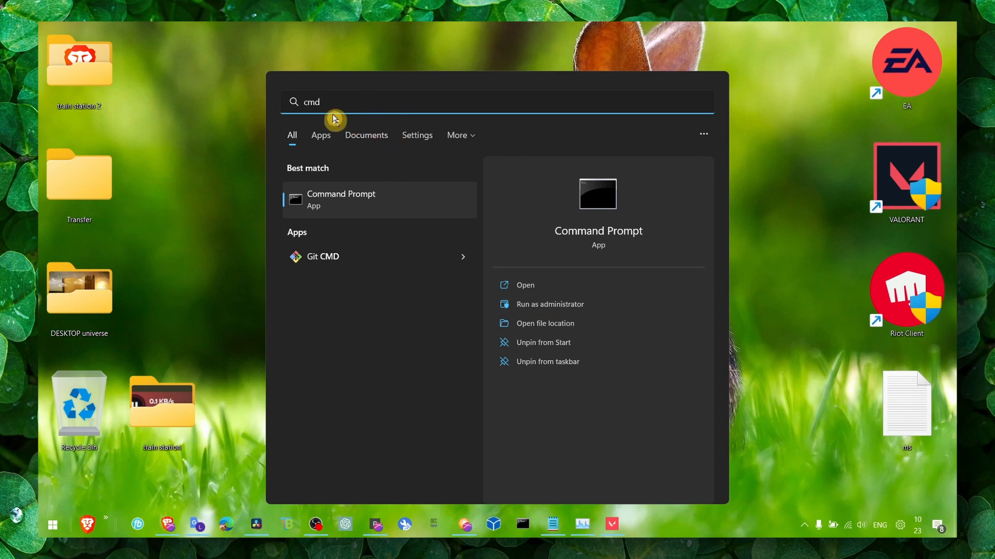
pyautogui.rightClick(339, 199)
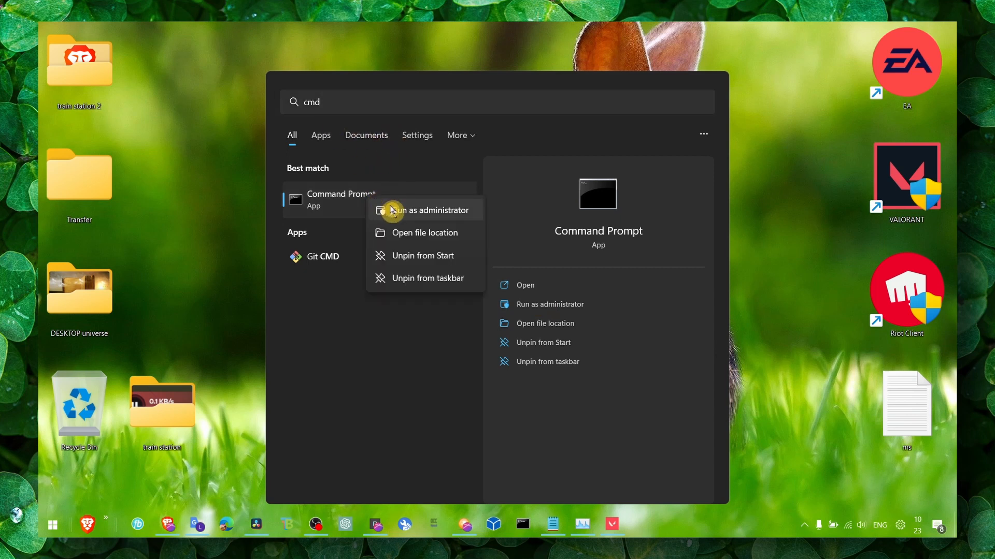
pyautogui.click(428, 210)
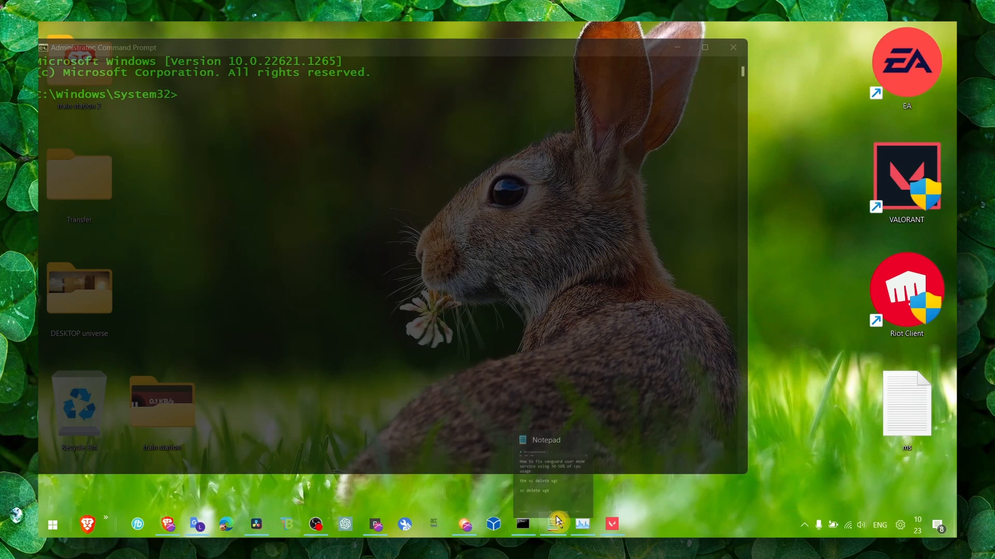
# Bring up the Notepad note and highlight the 'sc delete vgc' and 'sc delete vgk' lines
pyautogui.click(553, 524)
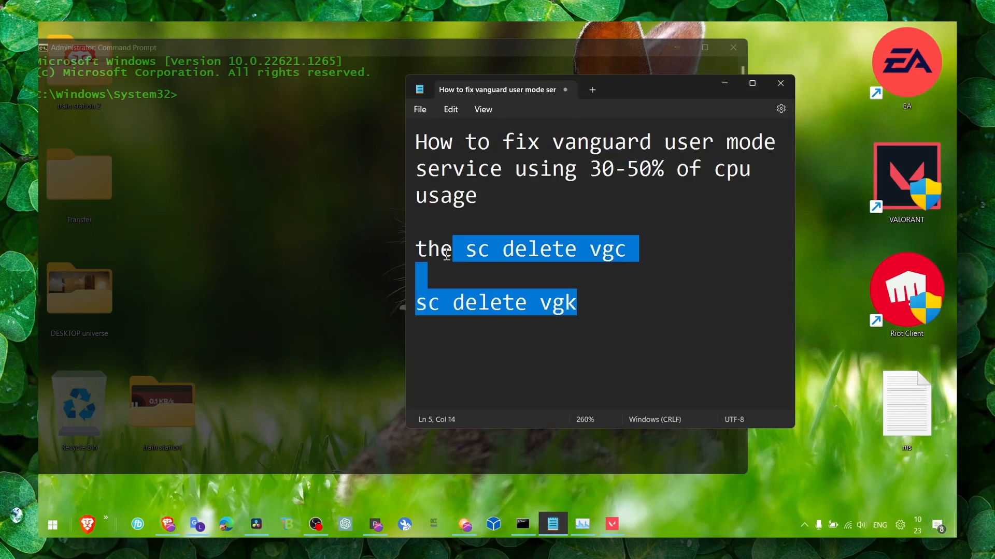
pyautogui.click(454, 248)
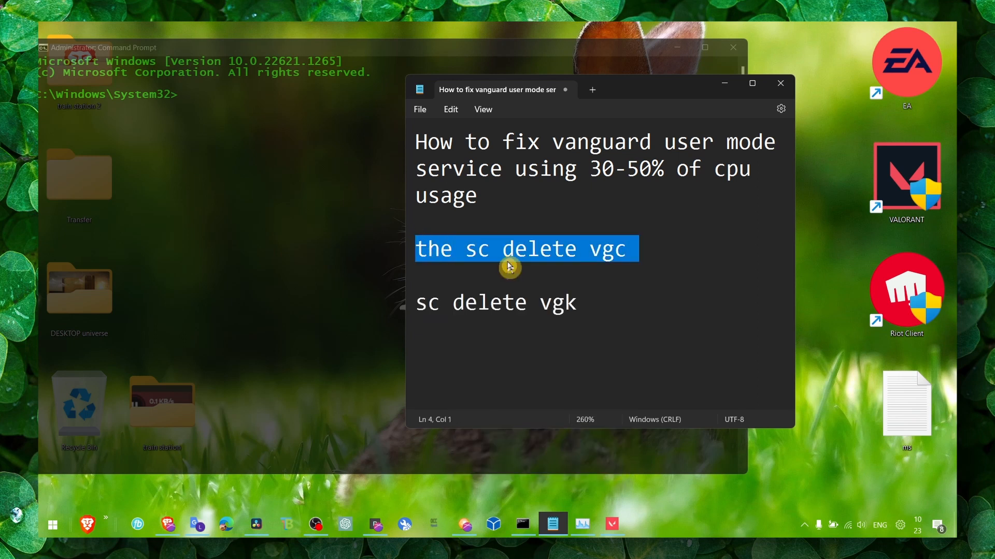
pyautogui.moveTo(551, 268)
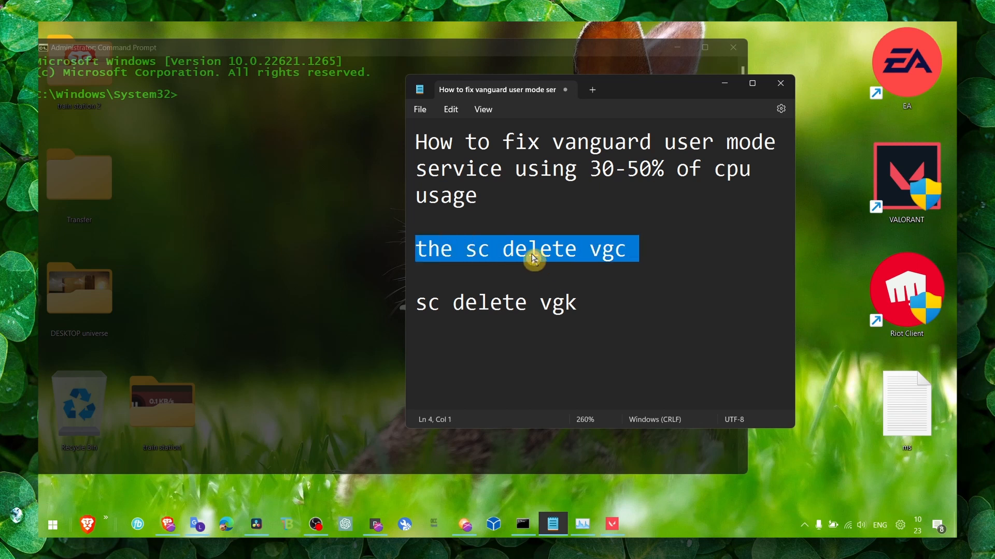
pyautogui.moveTo(533, 248)
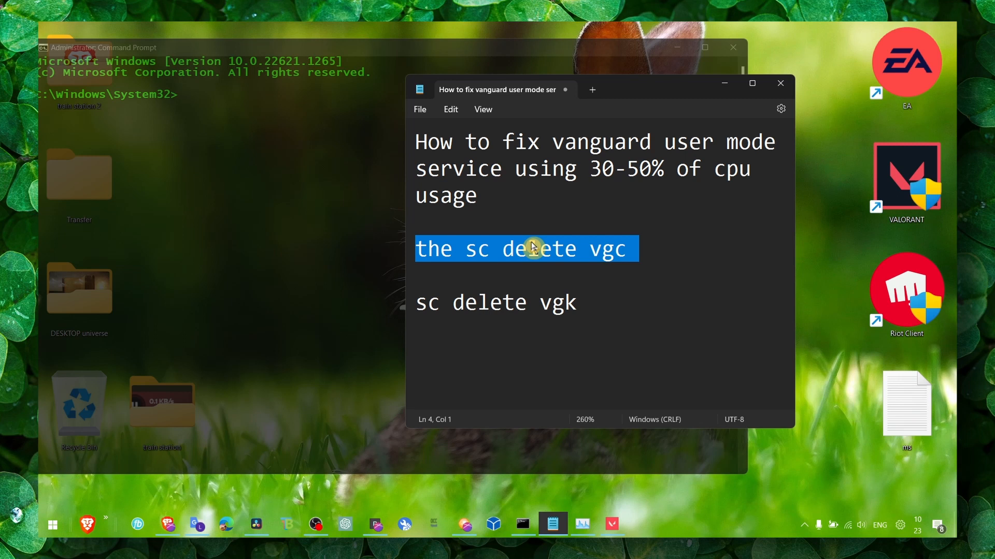
pyautogui.moveTo(520, 263)
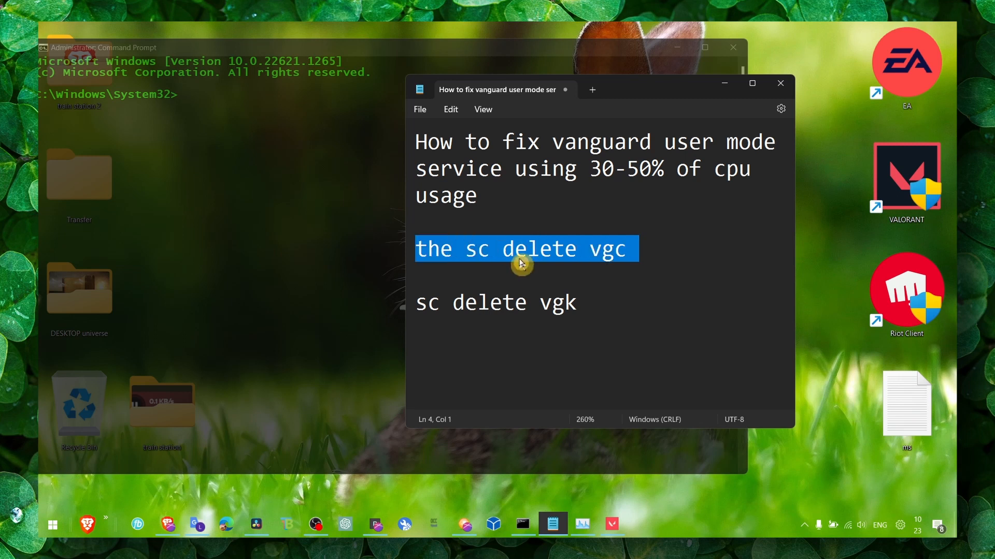
pyautogui.moveTo(406, 244)
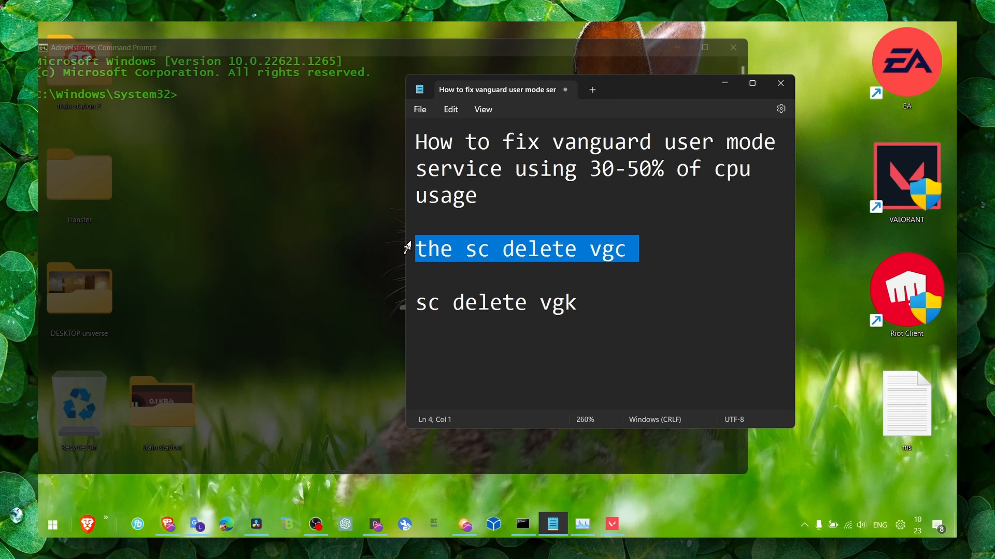
pyautogui.click(577, 302)
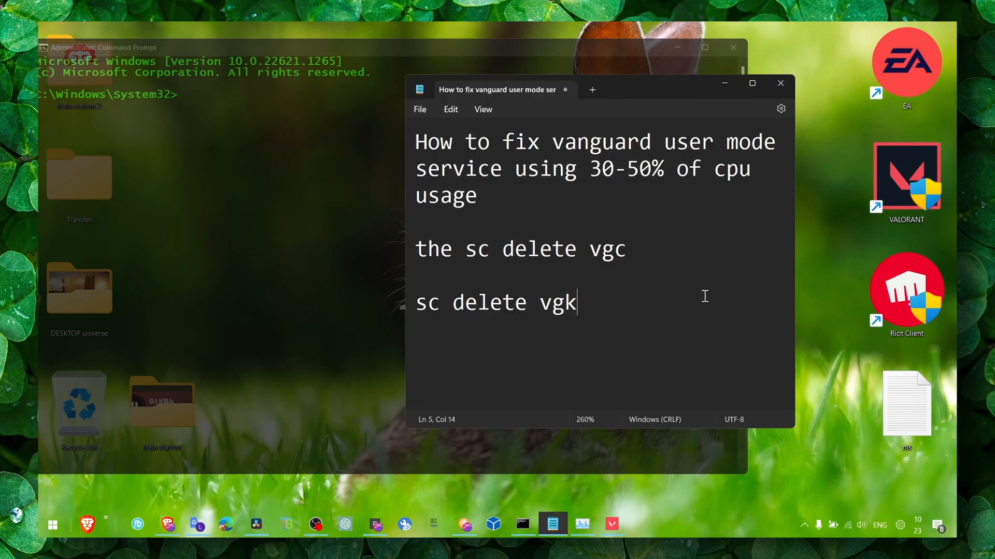
pyautogui.moveTo(511, 296)
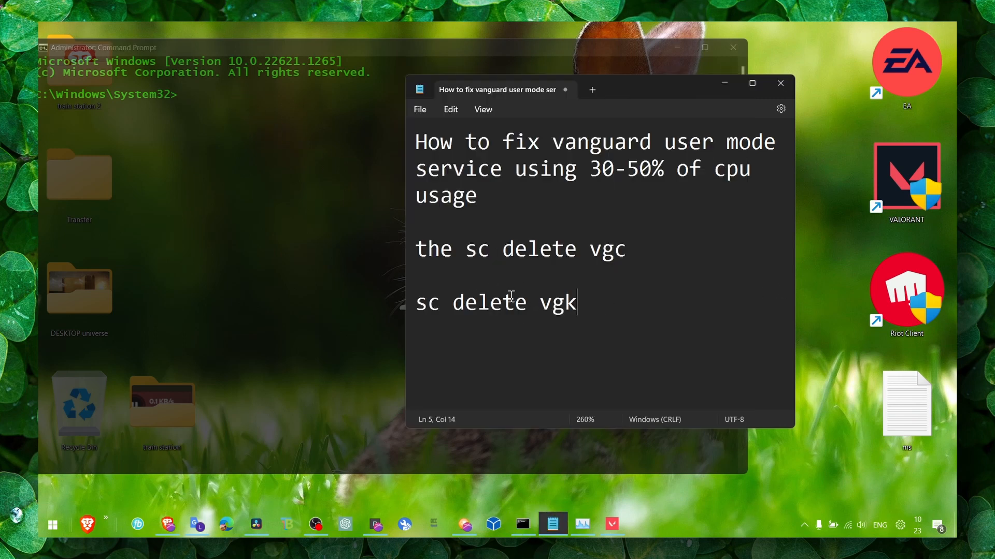
pyautogui.tripleClick(495, 302)
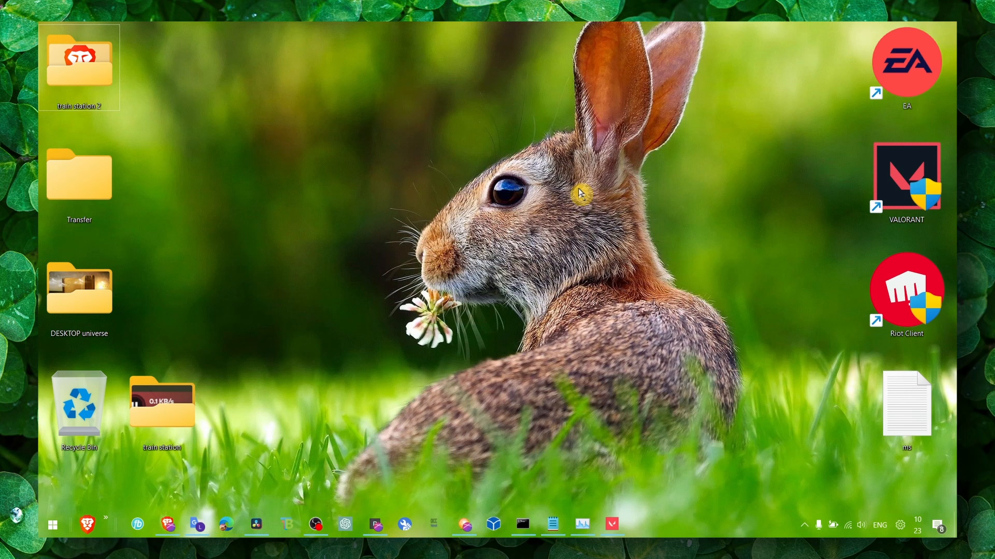
pyautogui.moveTo(597, 332)
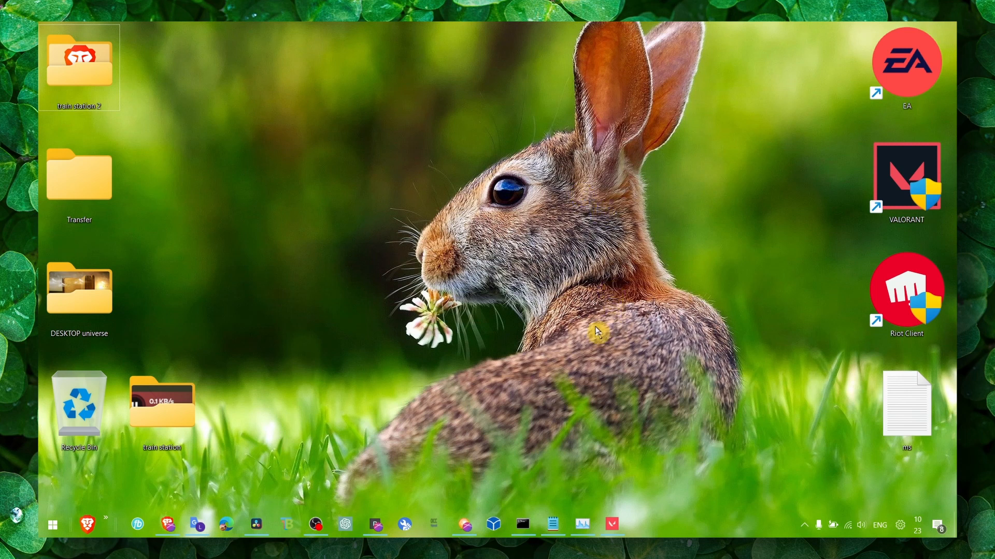
# End the Riot Client process in Task Manager
pyautogui.click(582, 524)
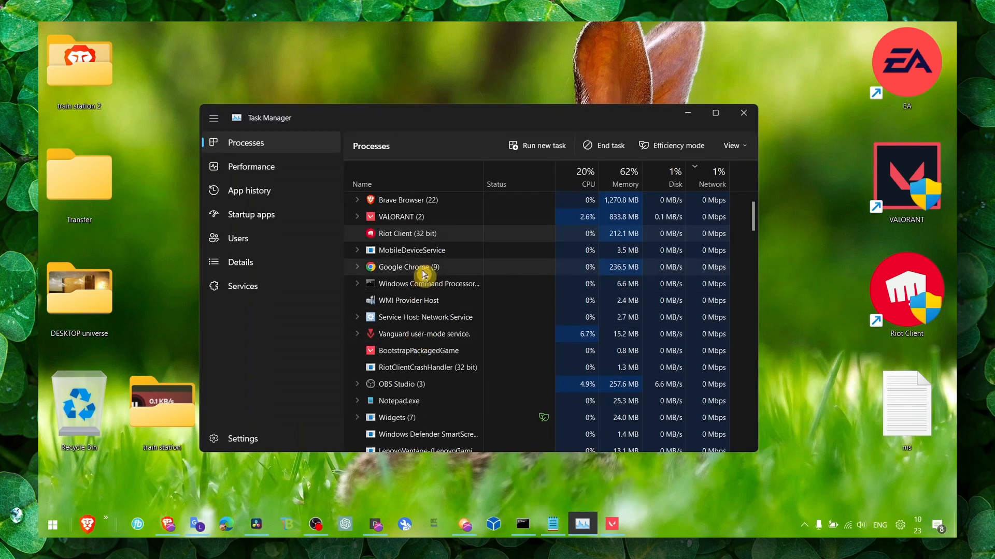
pyautogui.rightClick(413, 234)
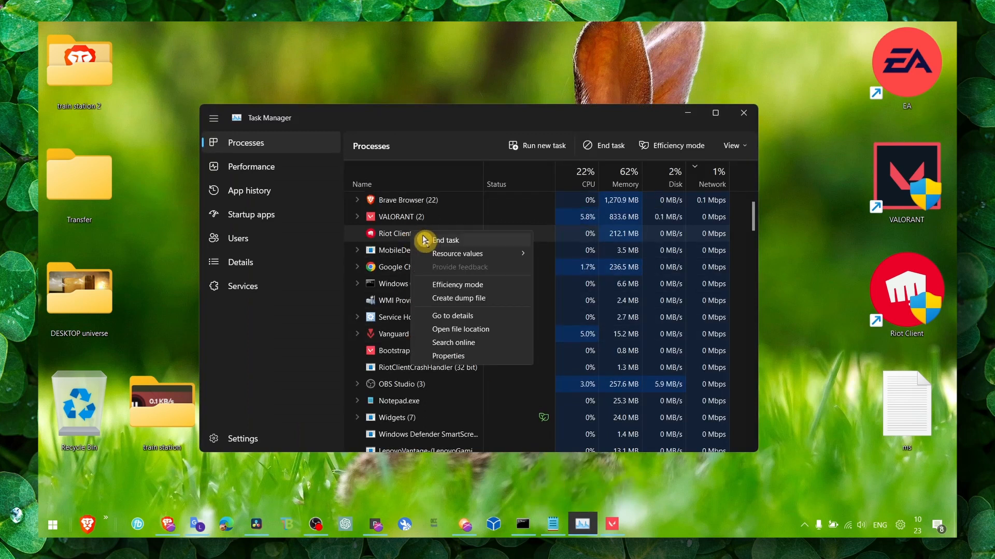
pyautogui.click(431, 246)
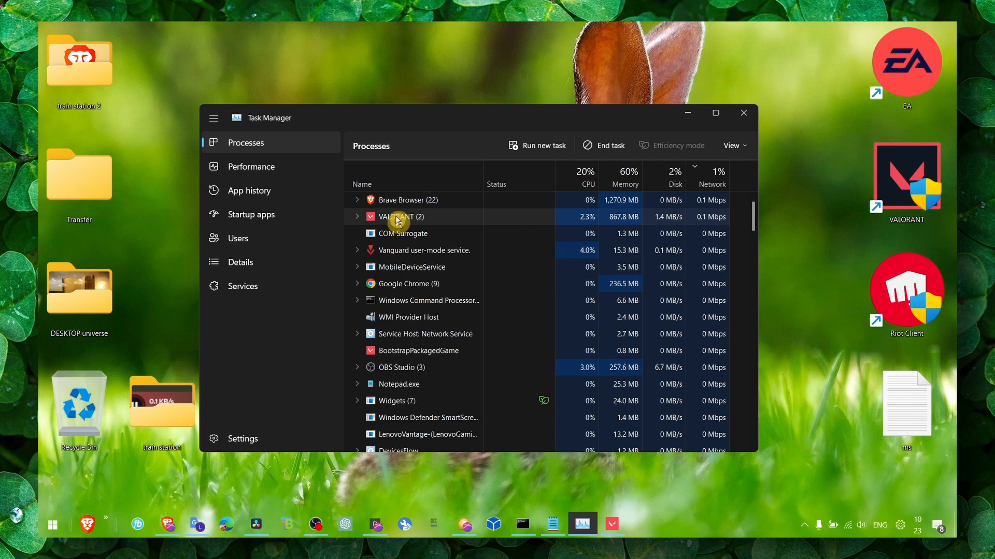
# Try ending the Vanguard user-mode service, dismiss the termination error, and close Task Manager
pyautogui.rightClick(396, 216)
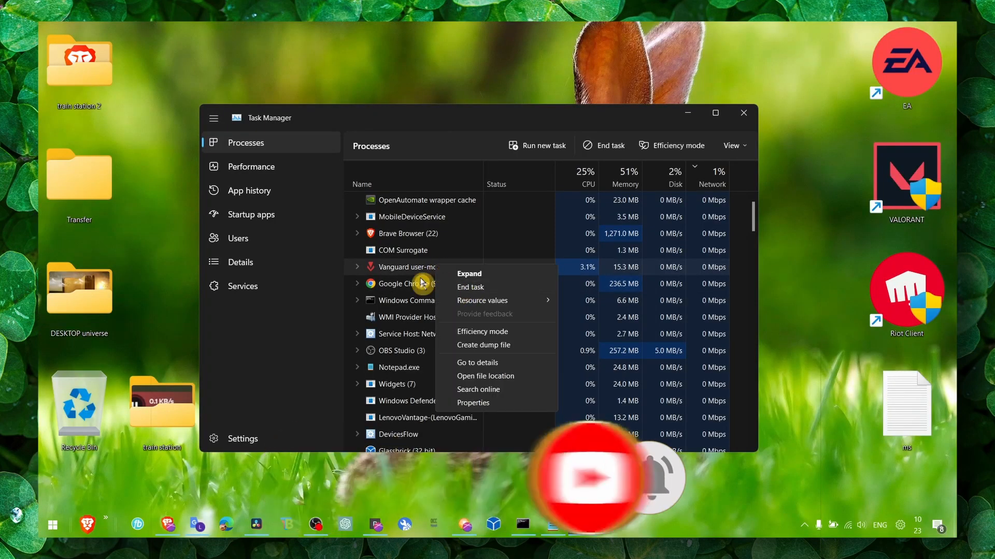
pyautogui.click(470, 287)
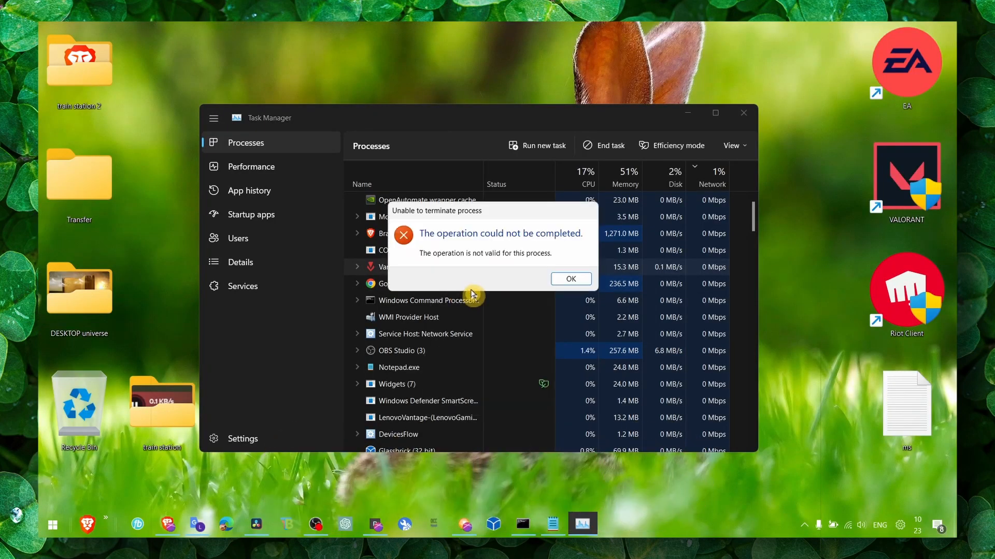
pyautogui.click(569, 279)
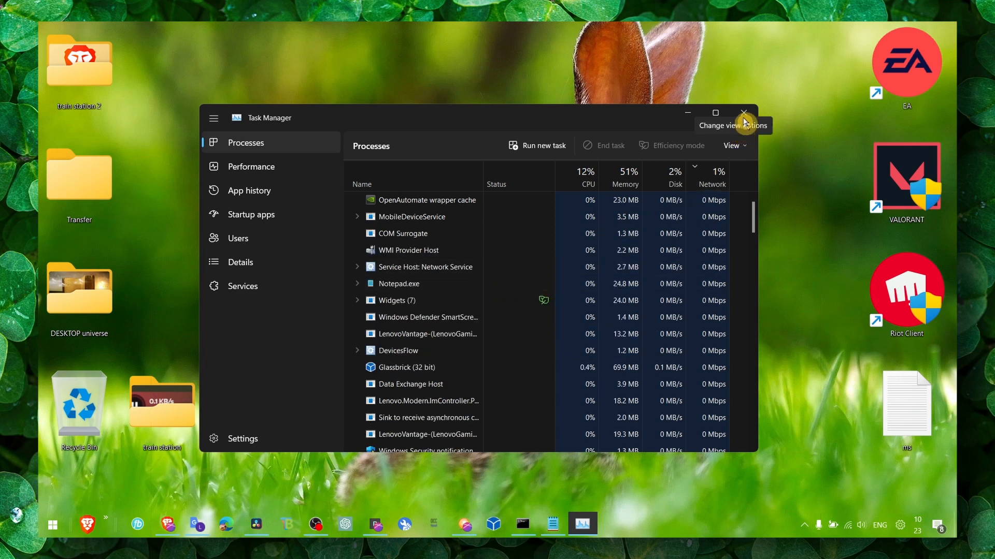
pyautogui.click(743, 113)
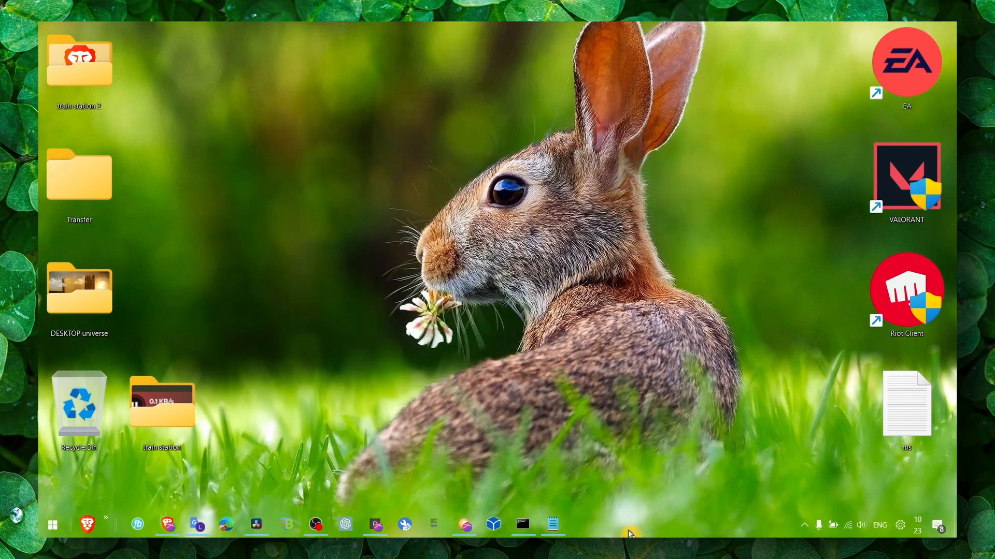